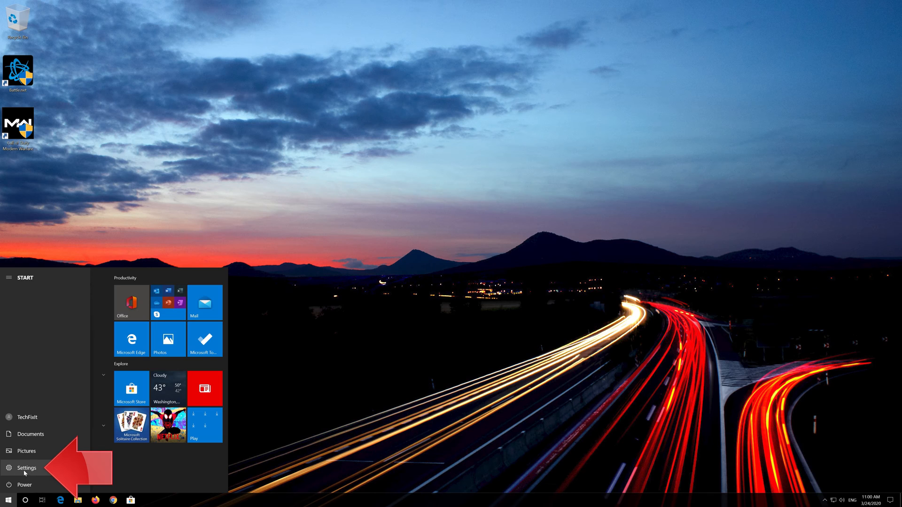
# Launch Windows Settings from the Start menu
pyautogui.click(25, 467)
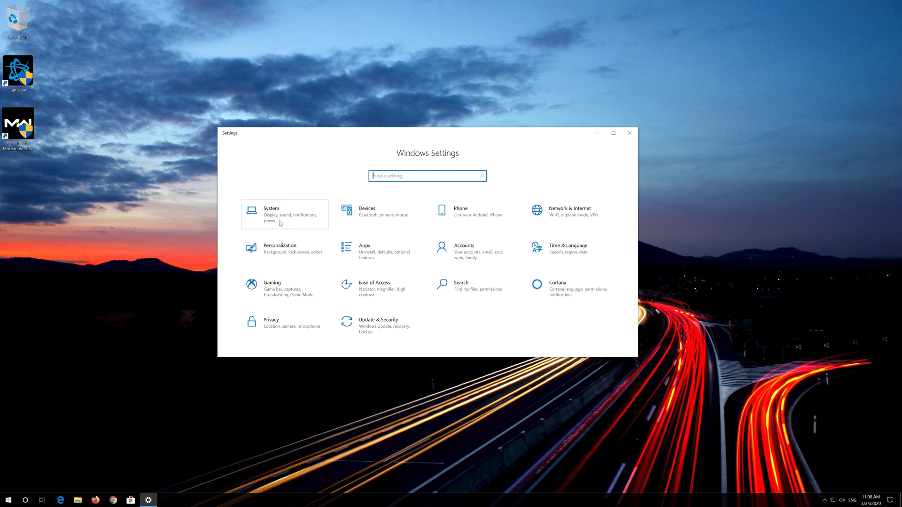
# Go to System's Display page and open Graphics settings
pyautogui.click(270, 213)
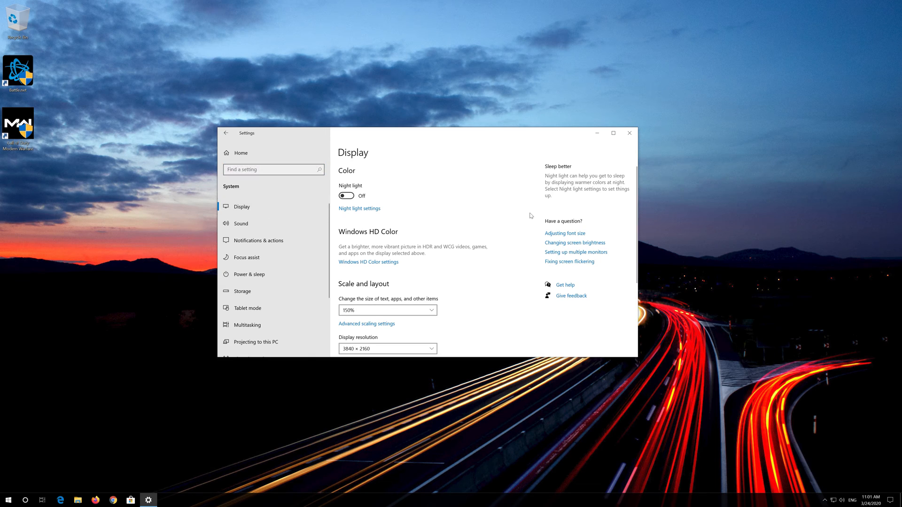
pyautogui.scroll(-3)
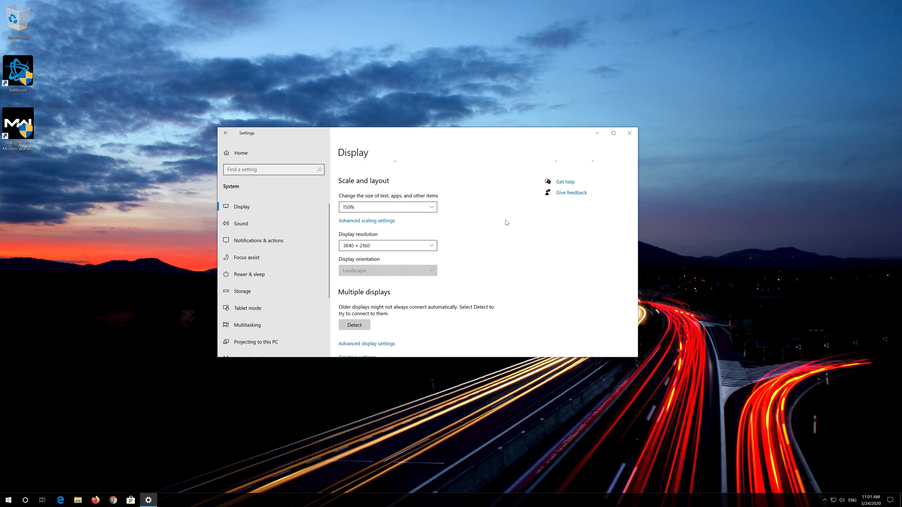
pyautogui.scroll(-3)
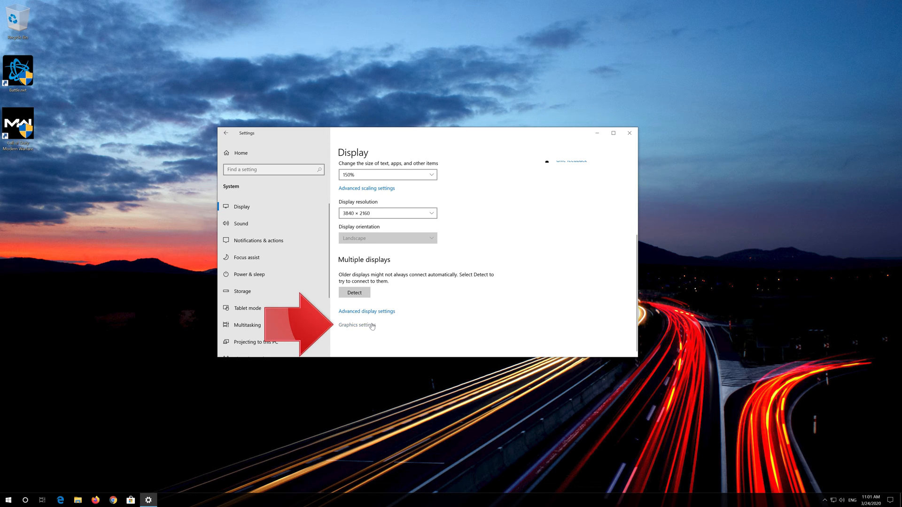
pyautogui.click(357, 325)
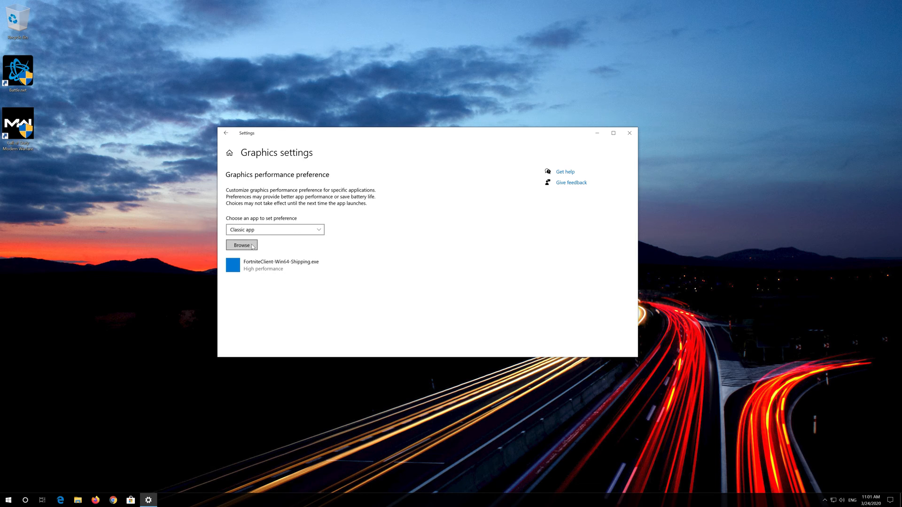
# Browse to E:\Call of Duty Modern Warfare and add ModernWarfare.exe
pyautogui.click(241, 245)
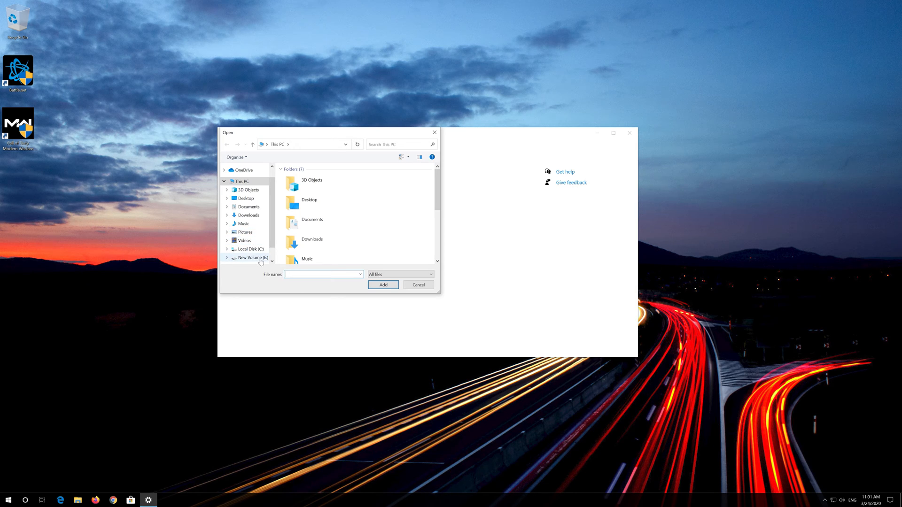
pyautogui.click(249, 257)
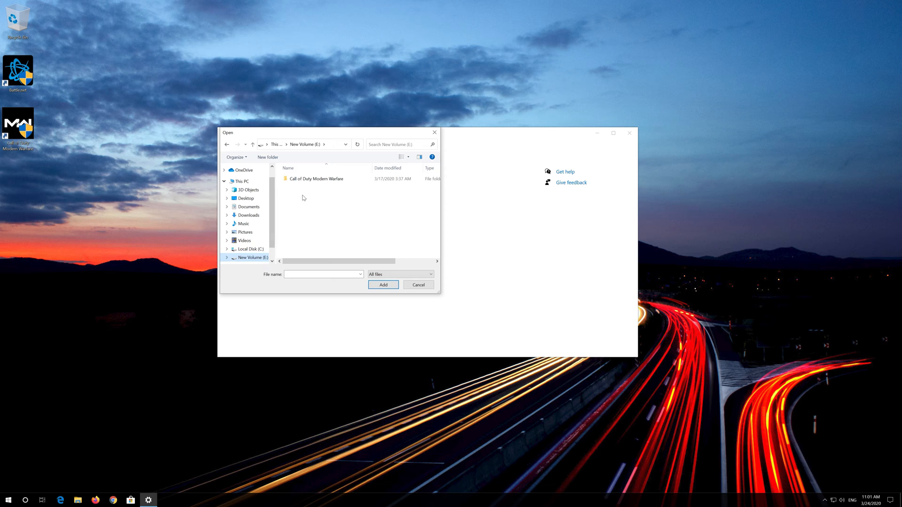
pyautogui.doubleClick(317, 179)
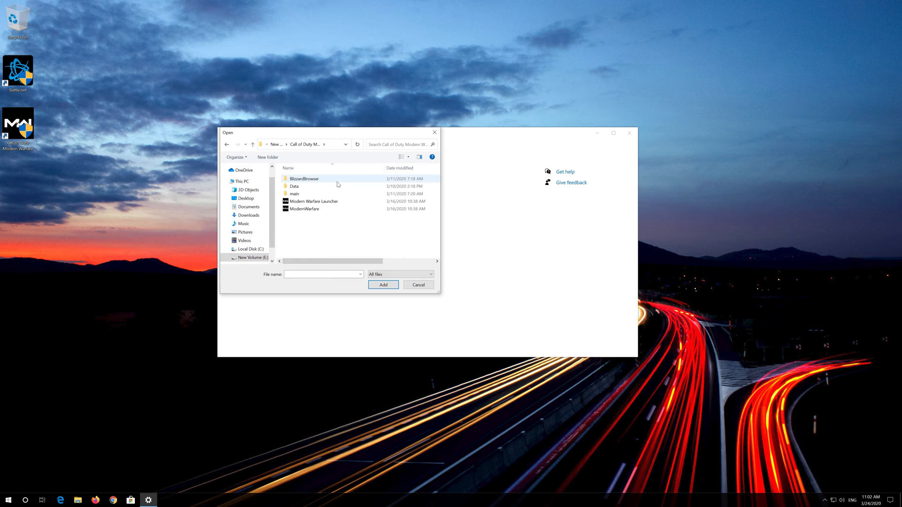
pyautogui.moveTo(320, 211)
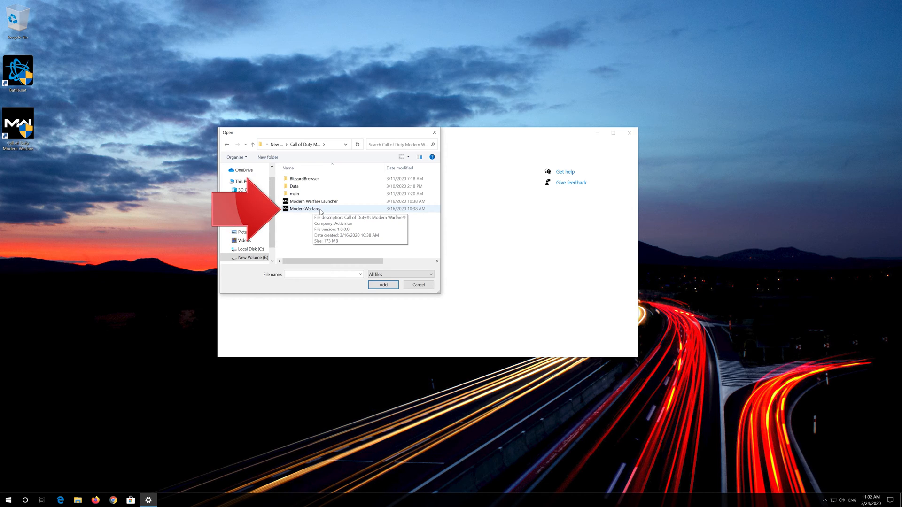
pyautogui.click(382, 285)
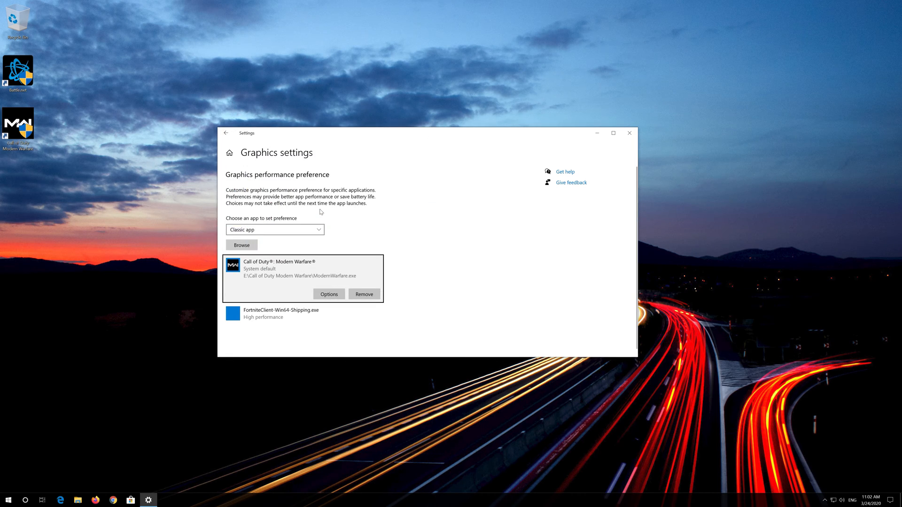
pyautogui.moveTo(314, 289)
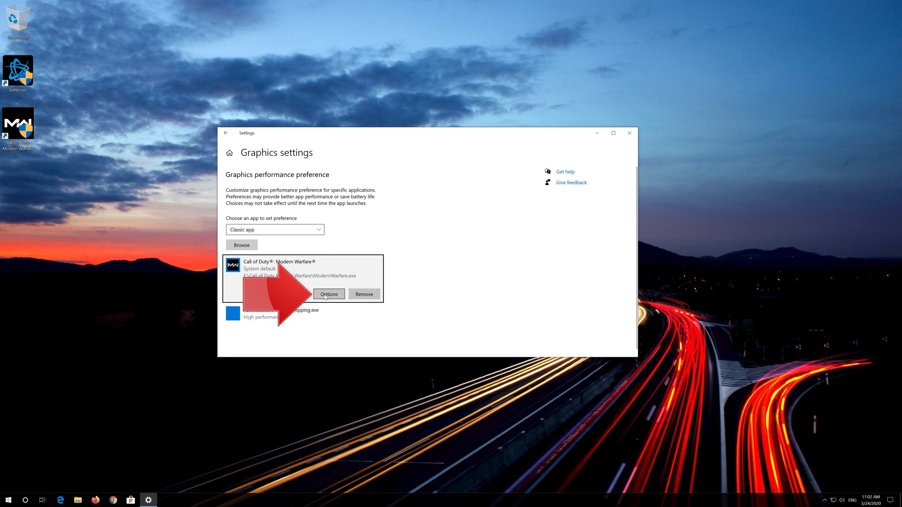
# Save High performance as Modern Warfare's graphics preference
pyautogui.click(328, 293)
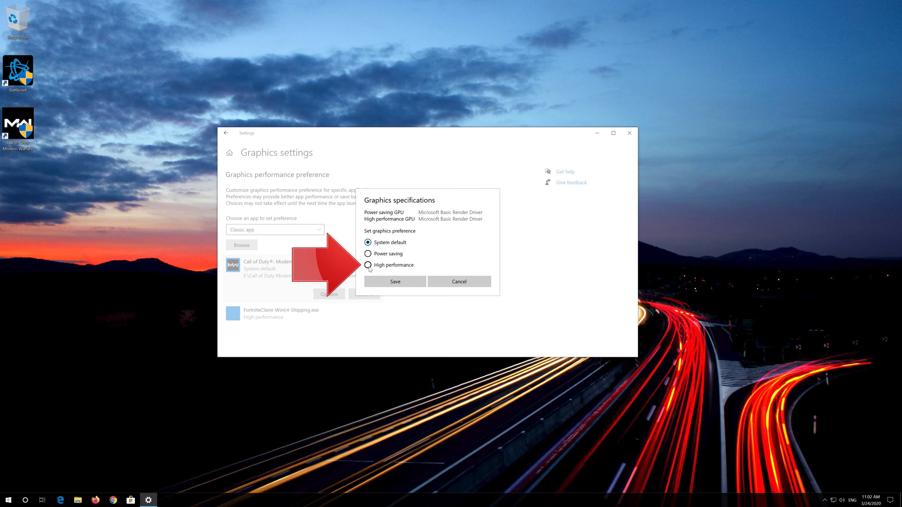
pyautogui.click(367, 265)
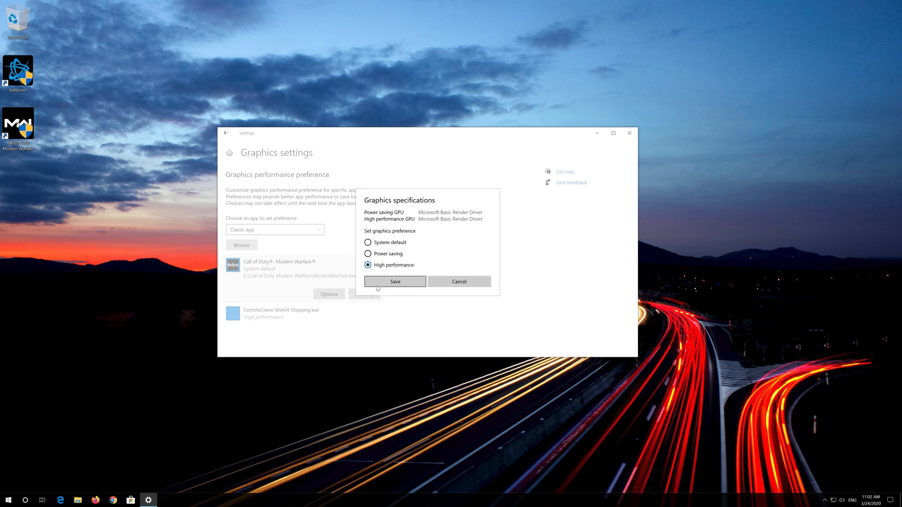
pyautogui.click(395, 281)
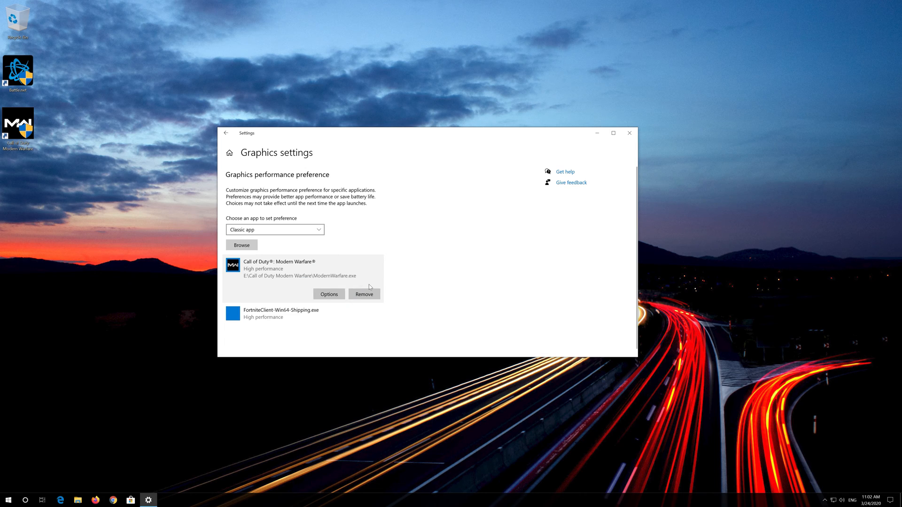
pyautogui.moveTo(628, 133)
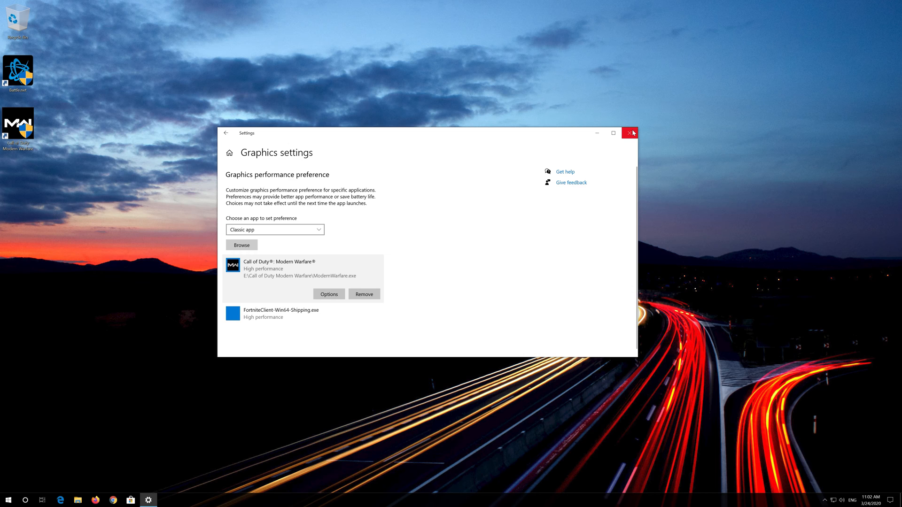
# Close Settings and search the Start menu for notepad
pyautogui.click(8, 498)
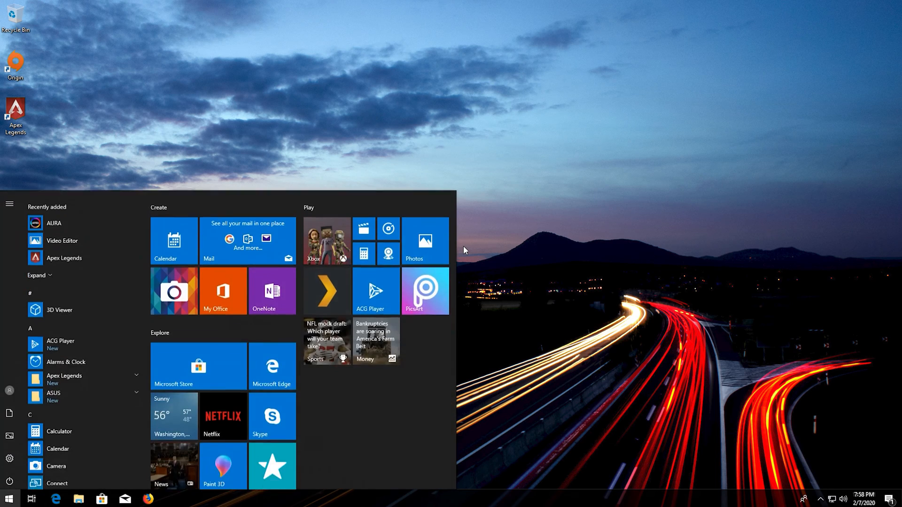
pyautogui.write('notepad')
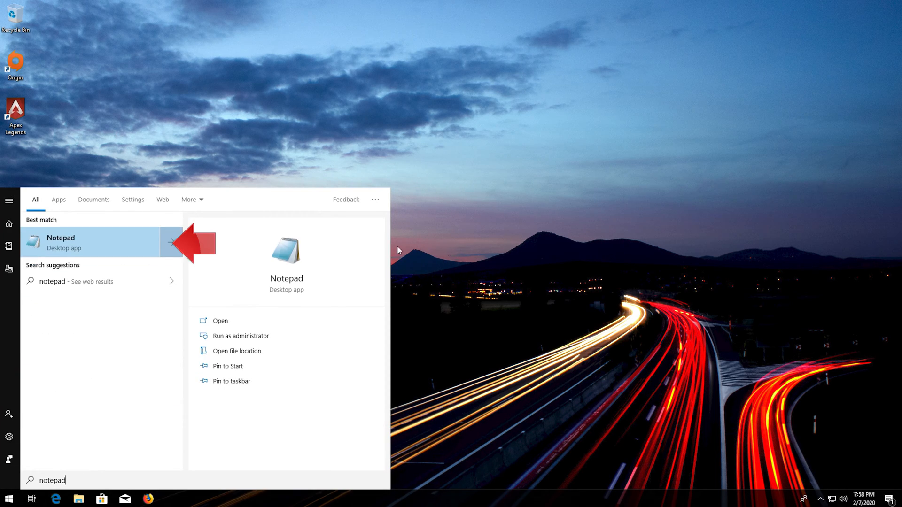
pyautogui.moveTo(87, 250)
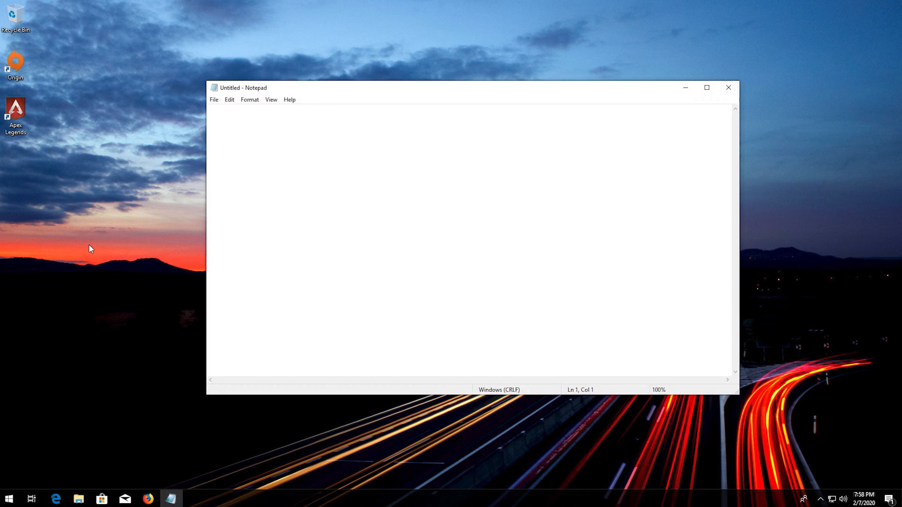
# Paste the GraphicsDrivers TdrDelay registry script into the blank note
pyautogui.rightClick(218, 166)
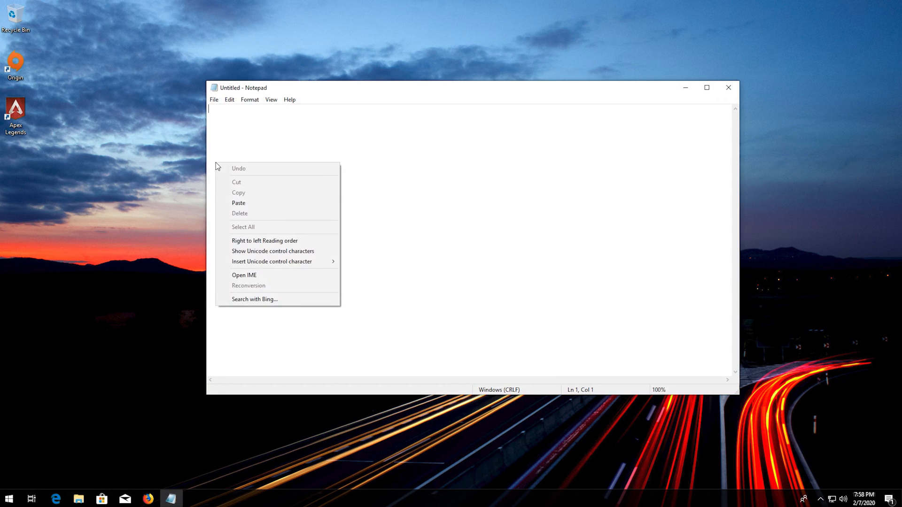
pyautogui.click(238, 202)
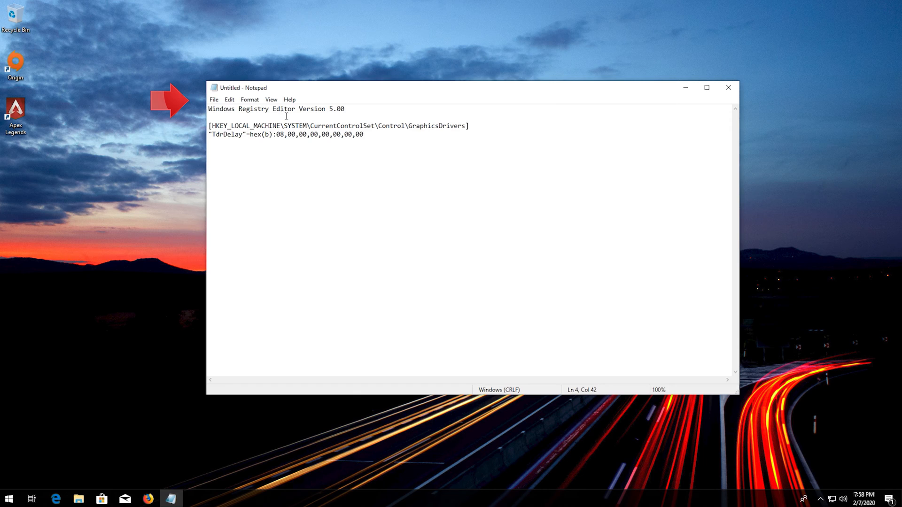
pyautogui.click(213, 100)
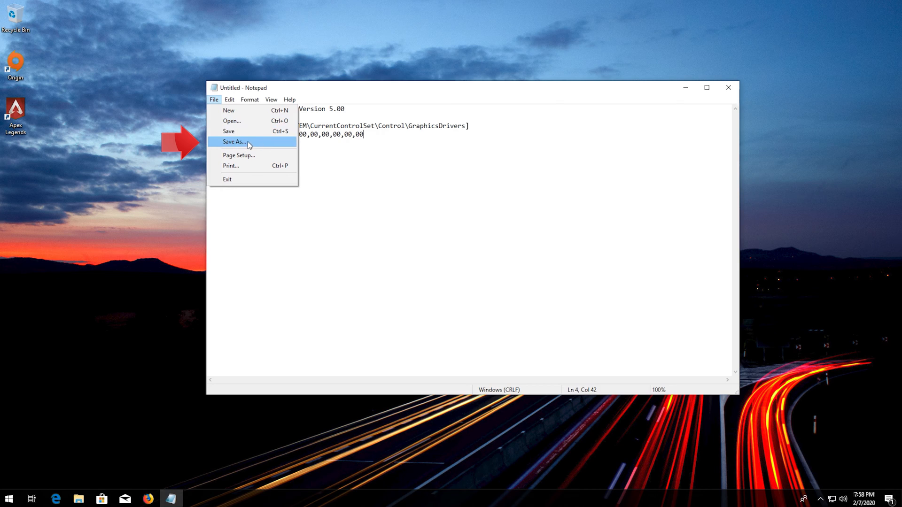
# Save the note to the Desktop as fix.reg with All Files type
pyautogui.click(234, 142)
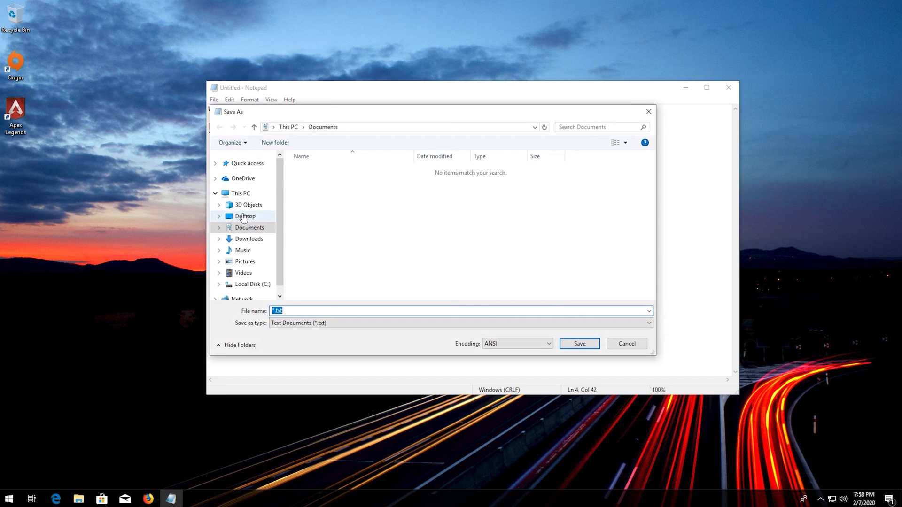
pyautogui.click(245, 216)
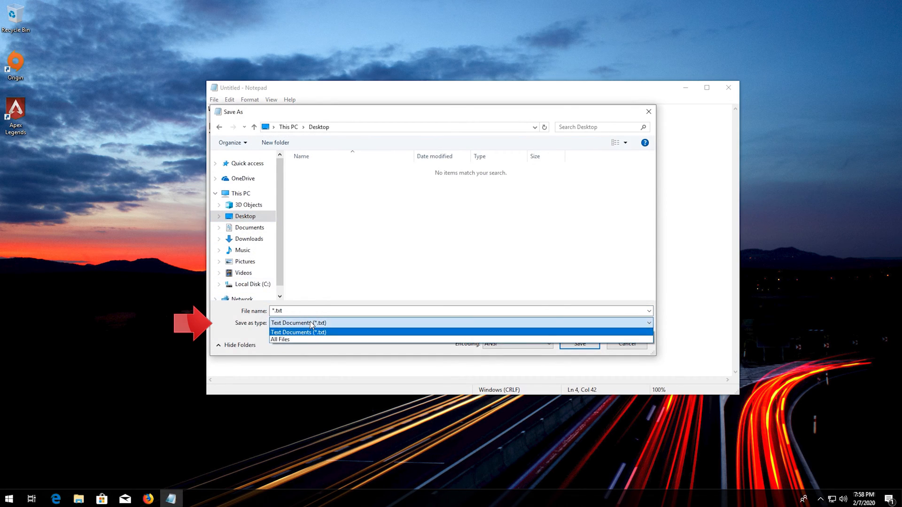
pyautogui.click(280, 339)
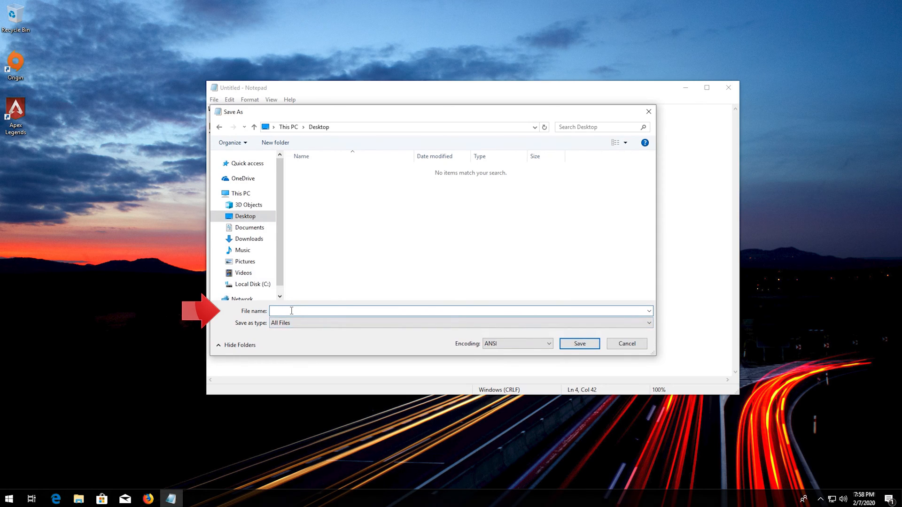
pyautogui.write('fix.reg')
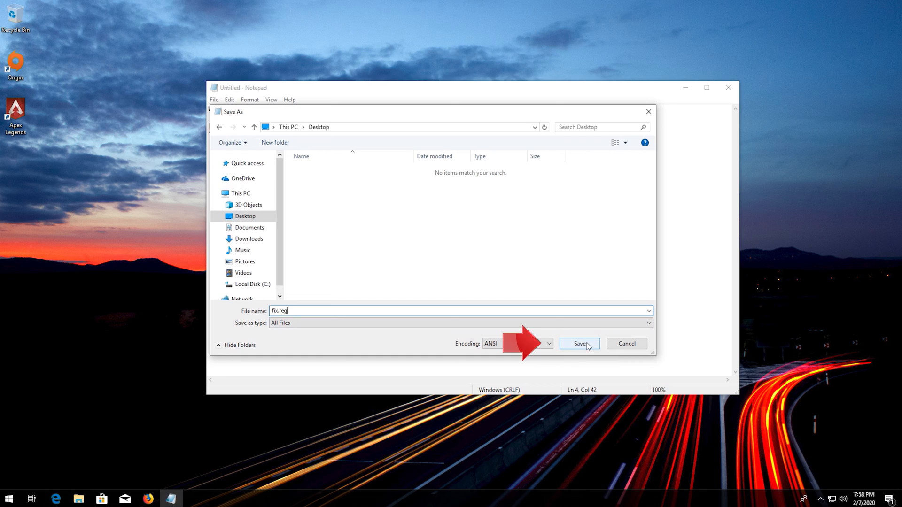
pyautogui.click(579, 343)
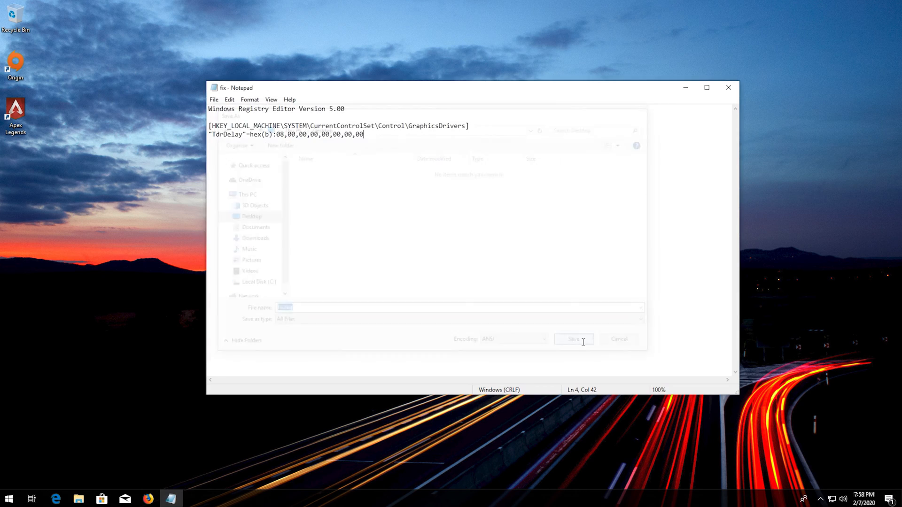
pyautogui.click(574, 338)
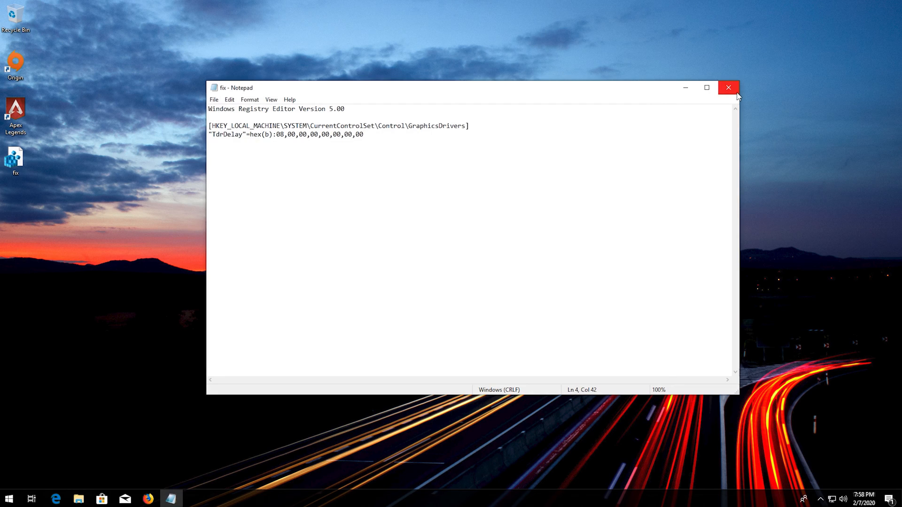
# Close Notepad, run fix.reg, and confirm the UAC, merge and success prompts
pyautogui.click(728, 87)
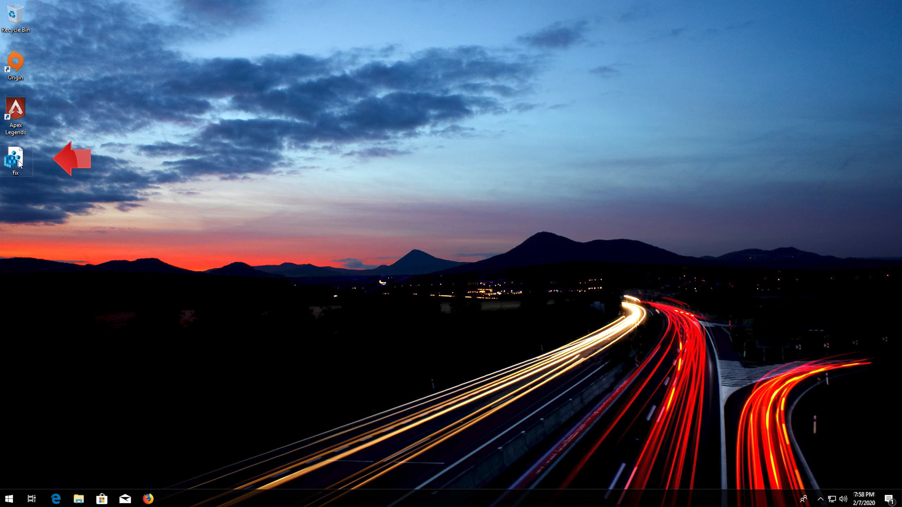
pyautogui.doubleClick(16, 157)
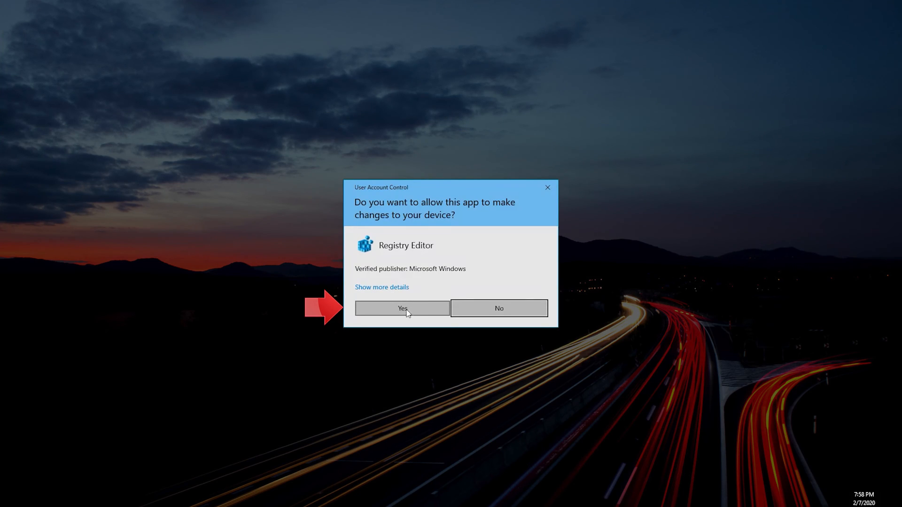
pyautogui.click(401, 308)
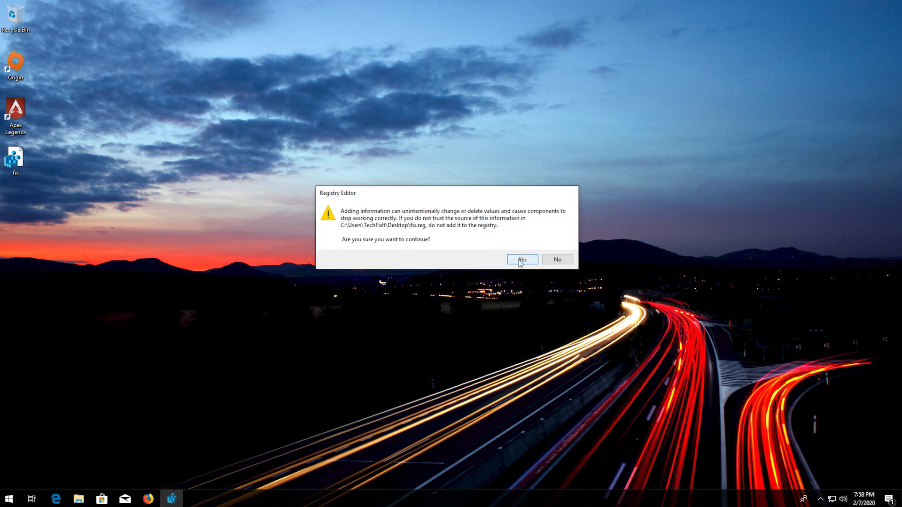
pyautogui.click(520, 259)
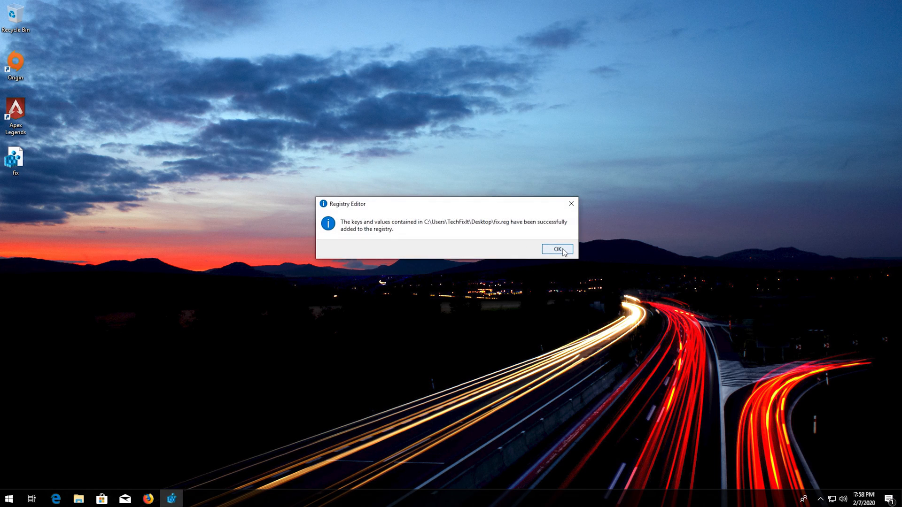
pyautogui.click(556, 249)
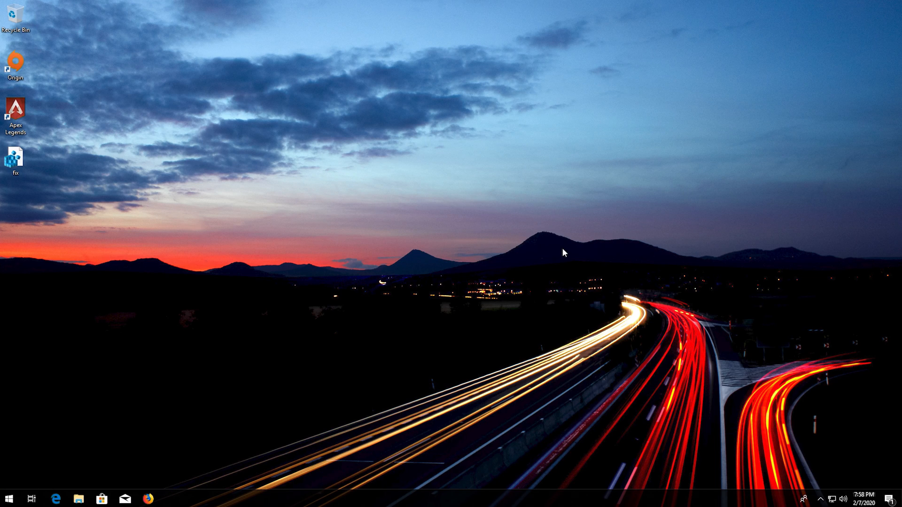